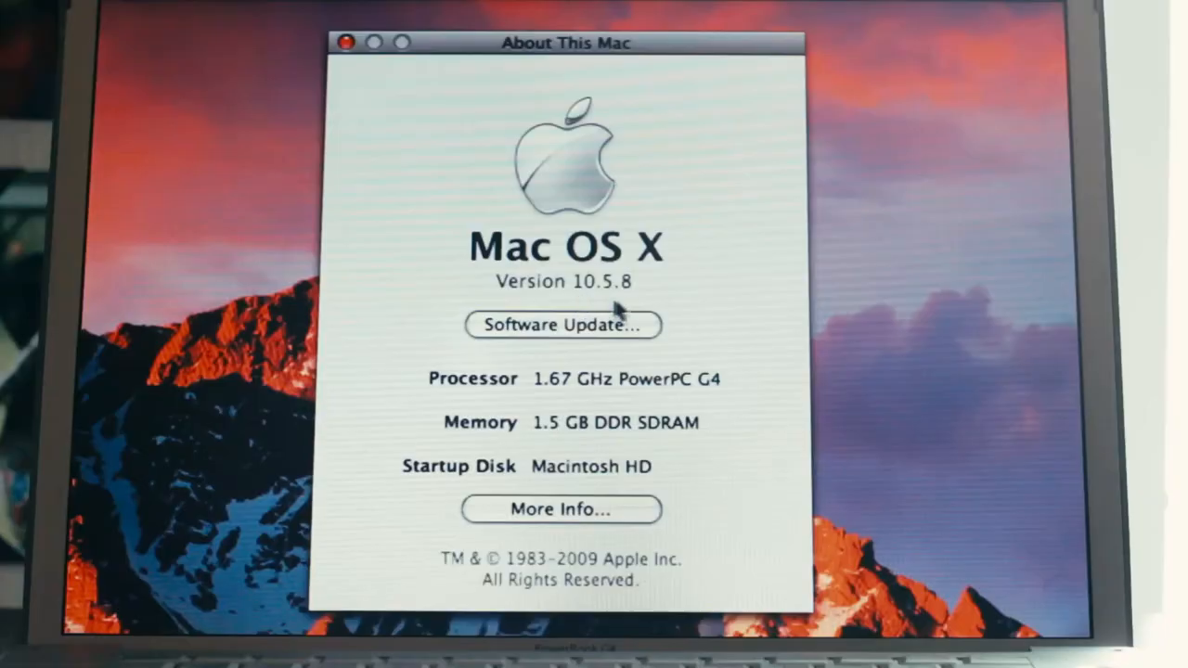
{"action": "mouse_move", "coordinate": [613, 295]}
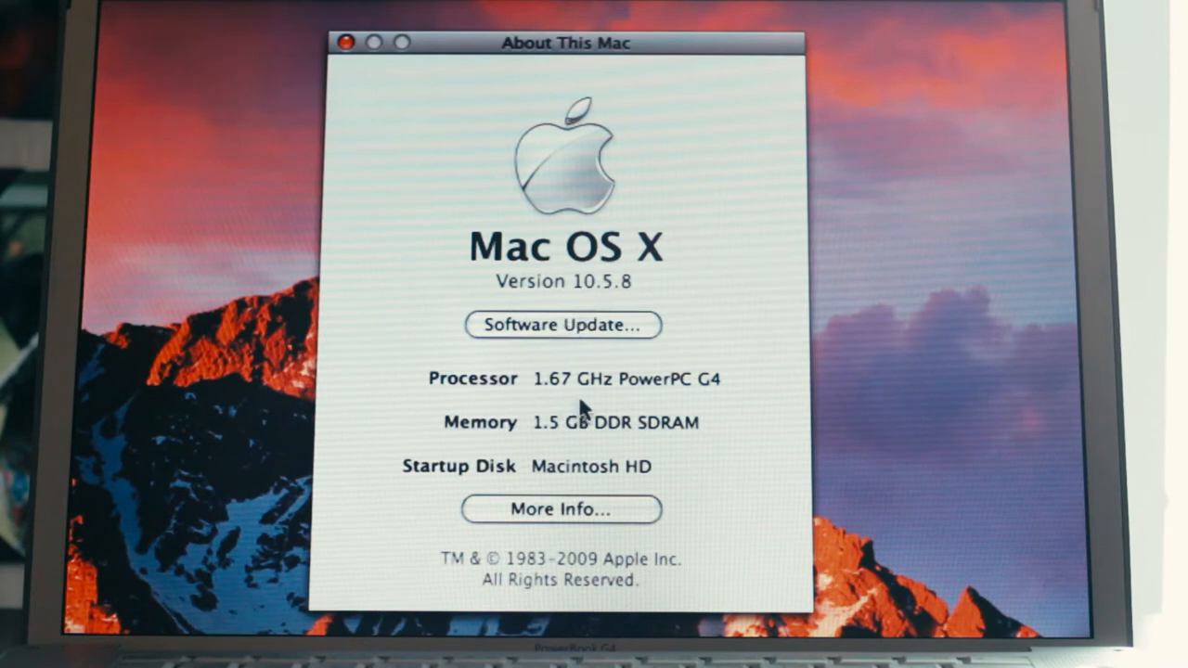
{"action": "mouse_move", "coordinate": [640, 399]}
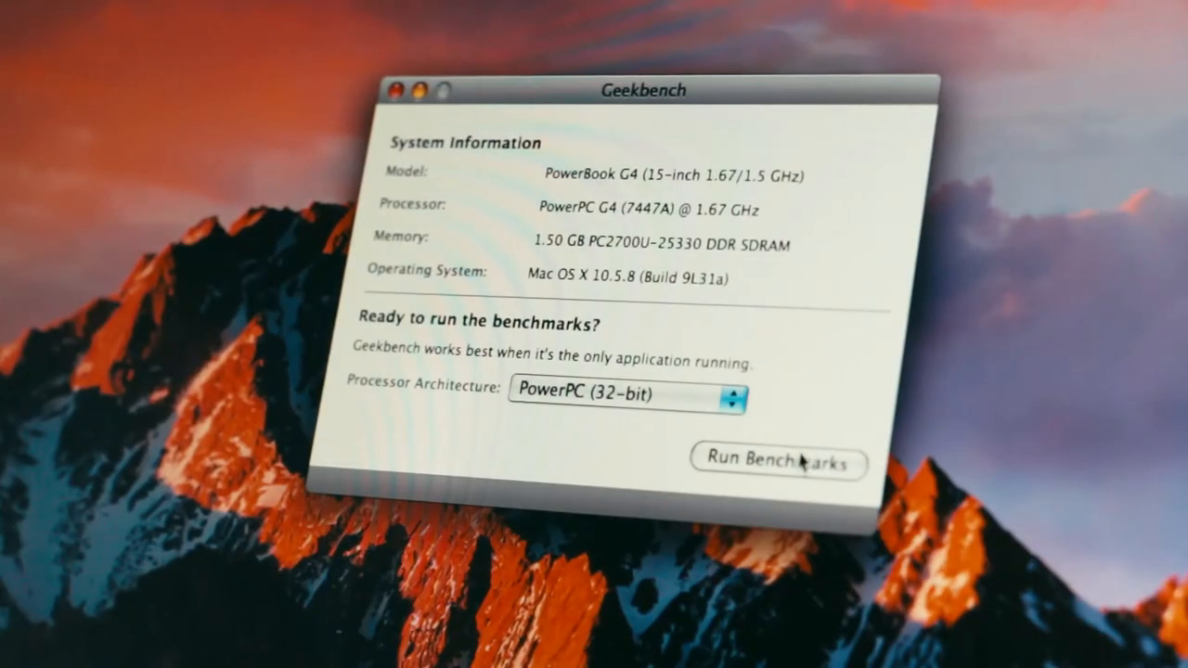
- Run the PowerPC (32-bit) benchmarks and review the summary showing a Geekbench score of 915
{"action": "left_click", "coordinate": [778, 464]}
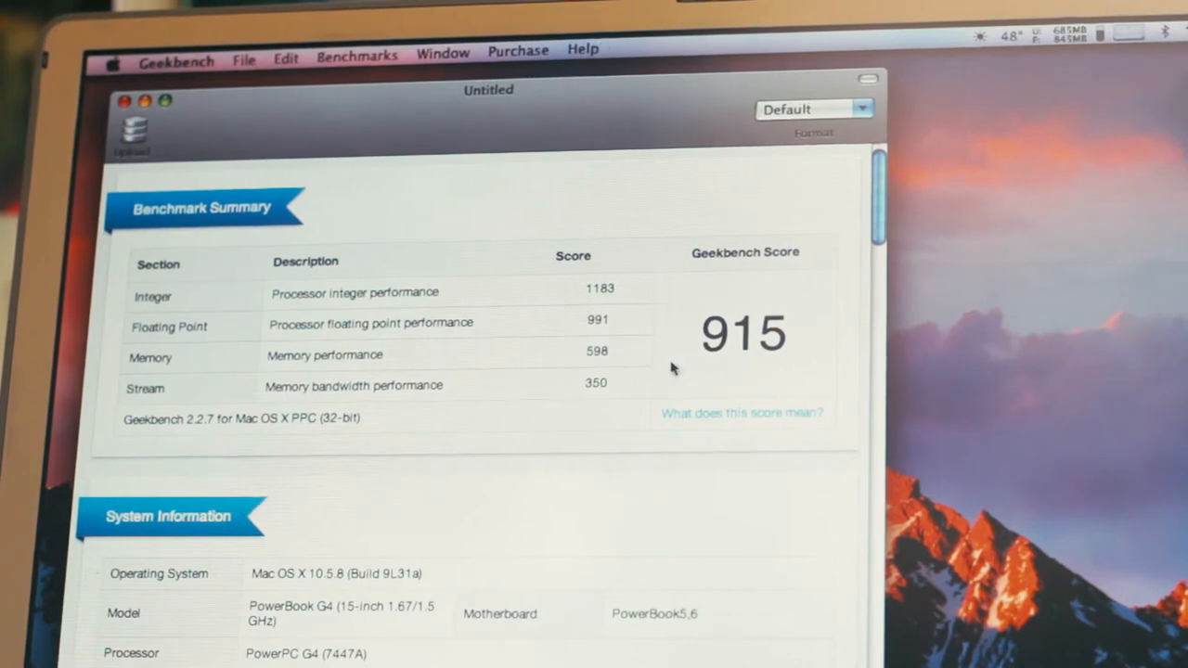
{"action": "scroll", "scroll_direction": "down", "scroll_amount": 3}
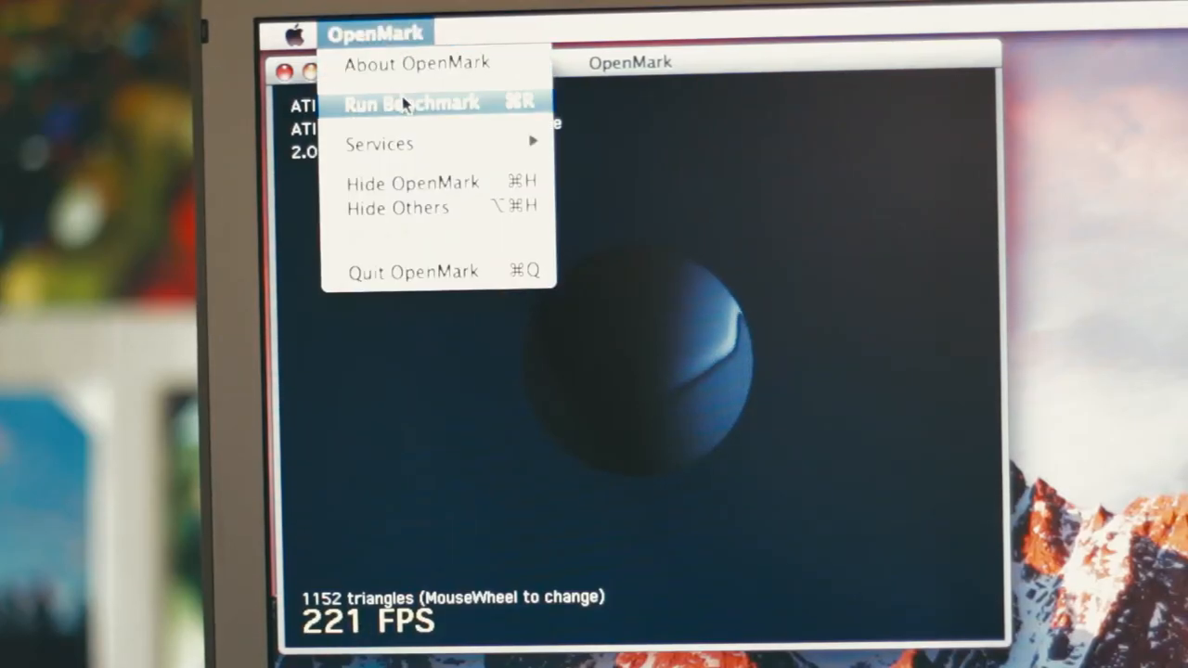
- Run the OpenMark benchmark on the spinning sphere scene from the OpenMark menu
{"action": "left_click", "coordinate": [410, 102]}
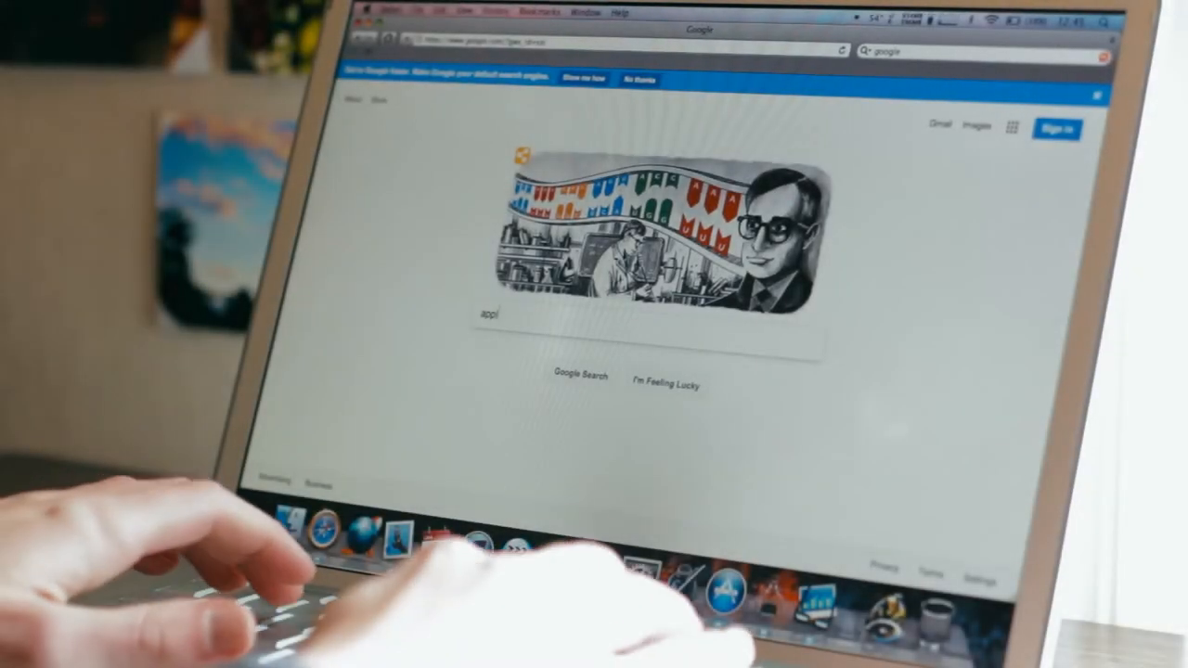
- Submit the Google search for 'apple' and scroll the results past the Apple The Greene store listing
{"action": "key", "text": "Return"}
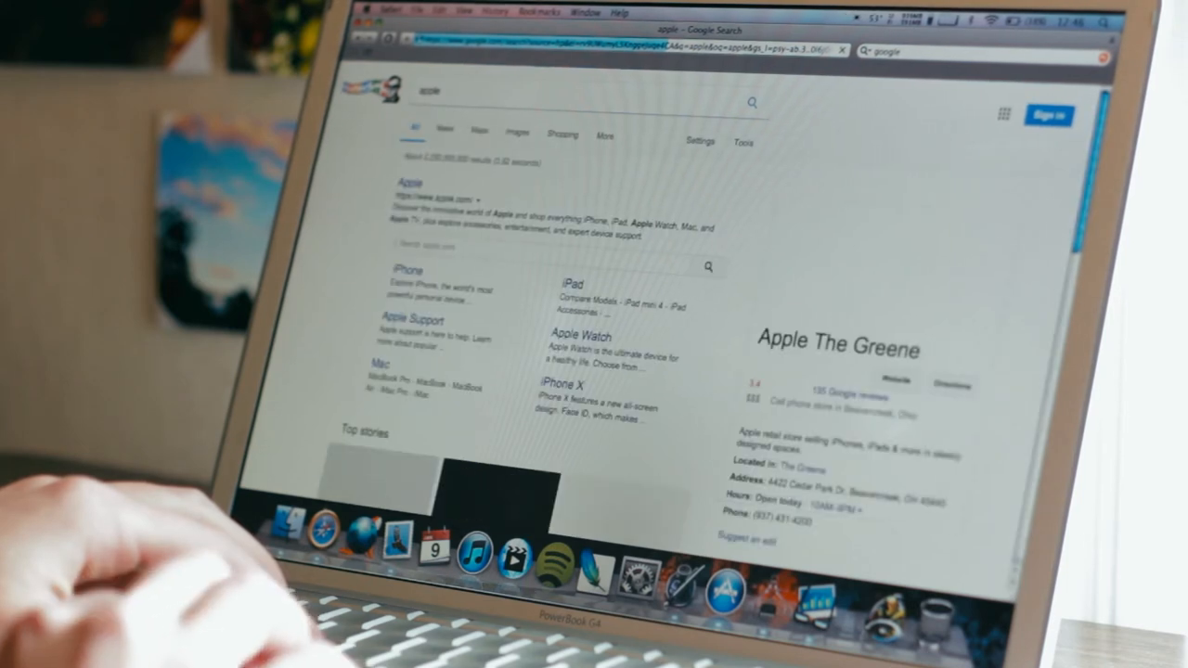
{"action": "scroll", "scroll_direction": "down", "scroll_amount": 3}
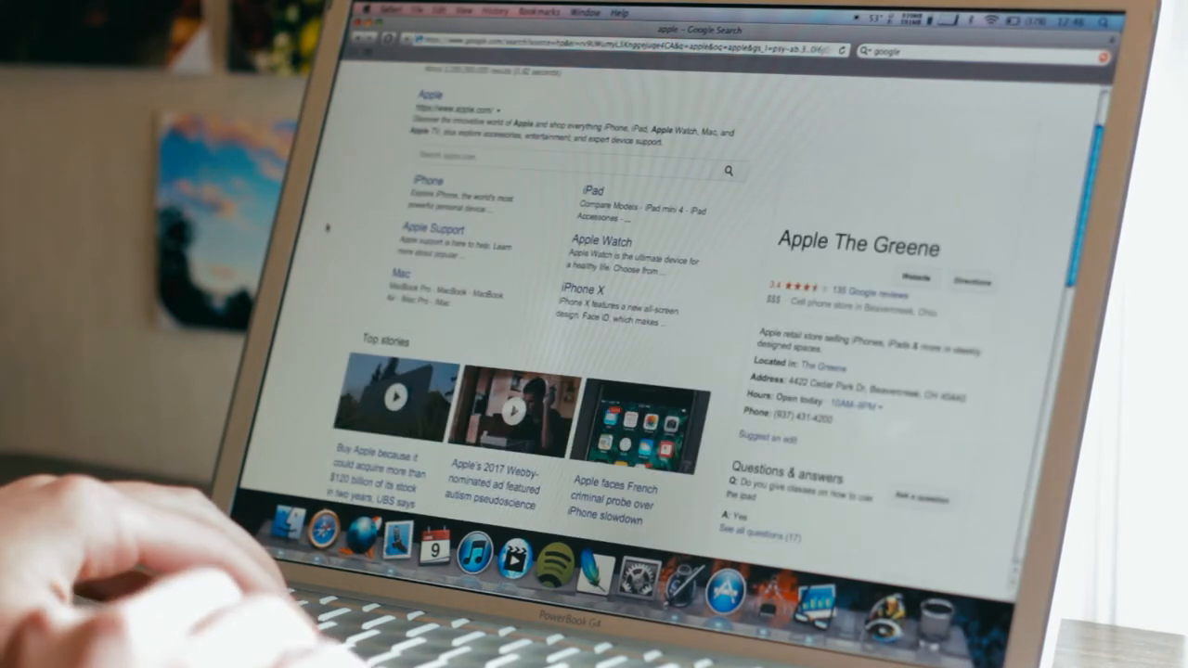
{"action": "scroll", "scroll_direction": "down", "scroll_amount": 3}
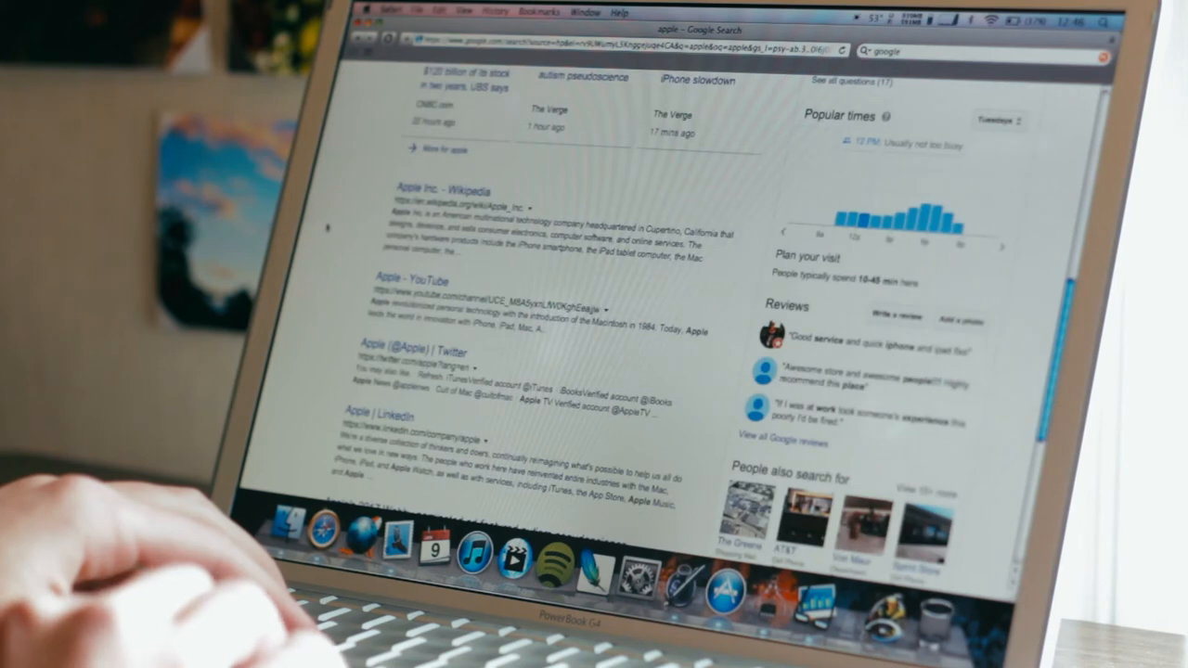